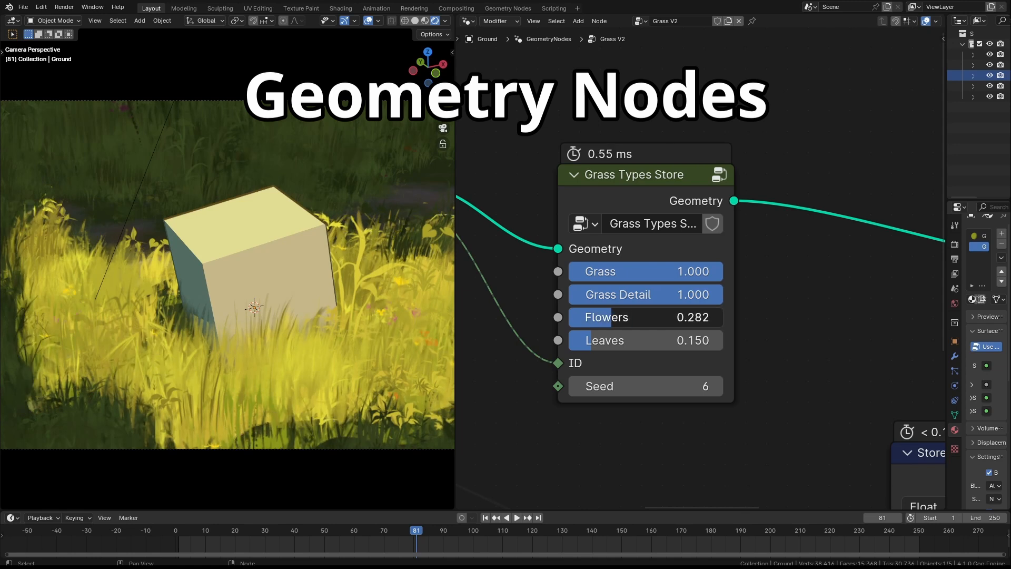
Scroll through the geometry nodes search results and the Patreon announcement post.
left_click_drag(606, 317, 695, 317)
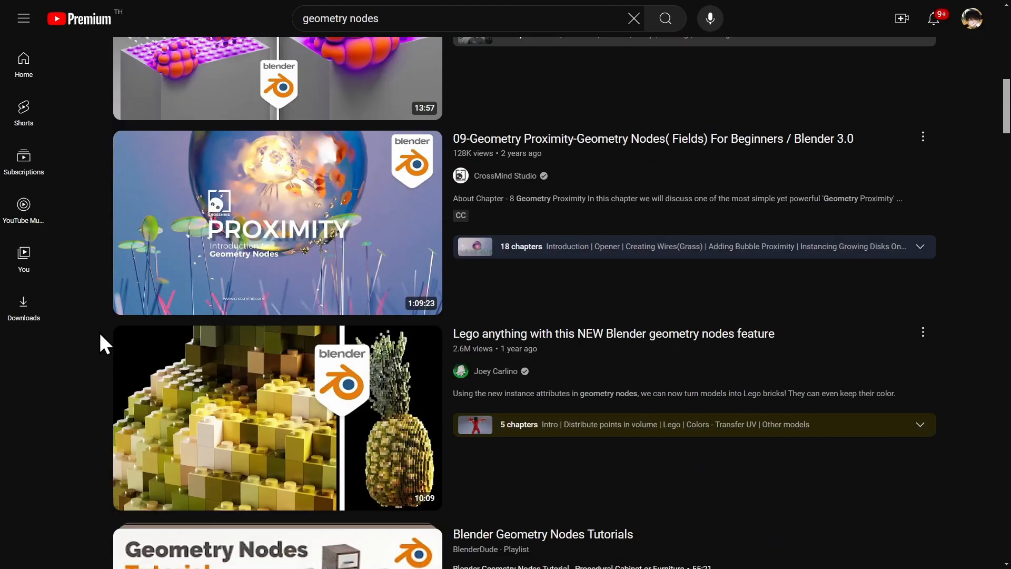
scroll("down", 3)
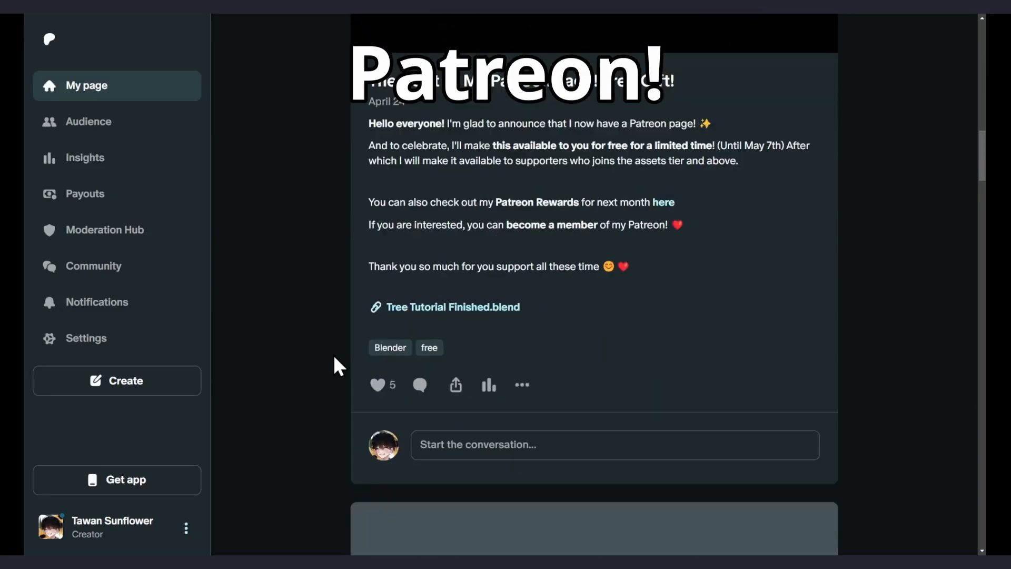
scroll("down", 3)
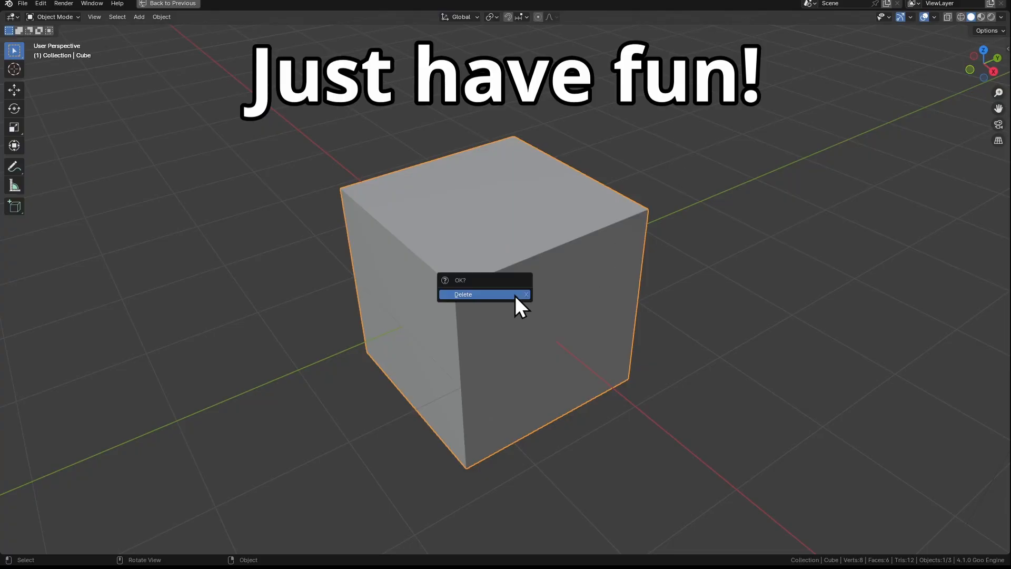
Confirm deleting the default cube, leaving only camera and light.
left_click(462, 293)
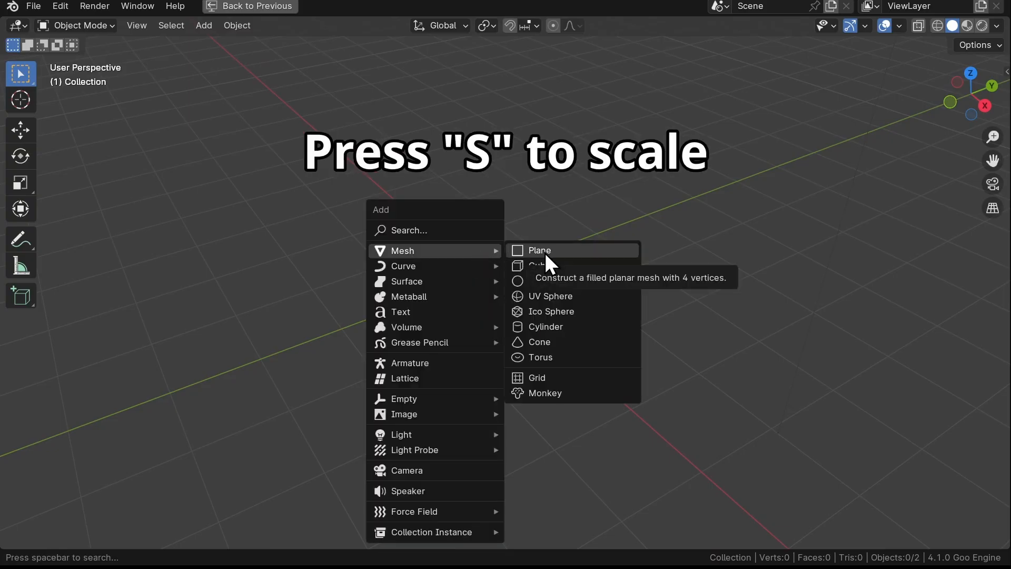
Add a ground plane scaled about 5x and place a cube mesh on it.
left_click(539, 251)
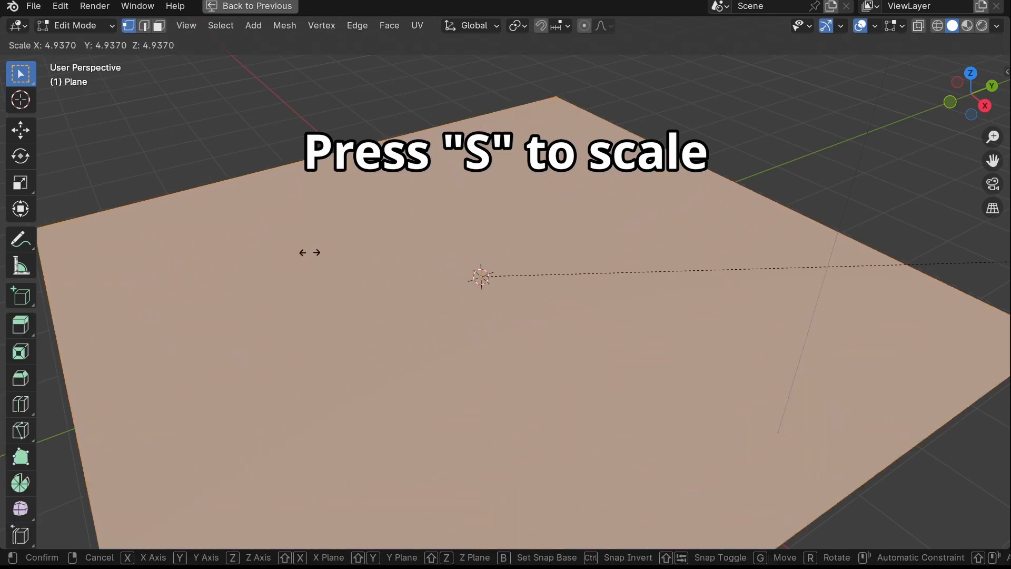
key("Tab")
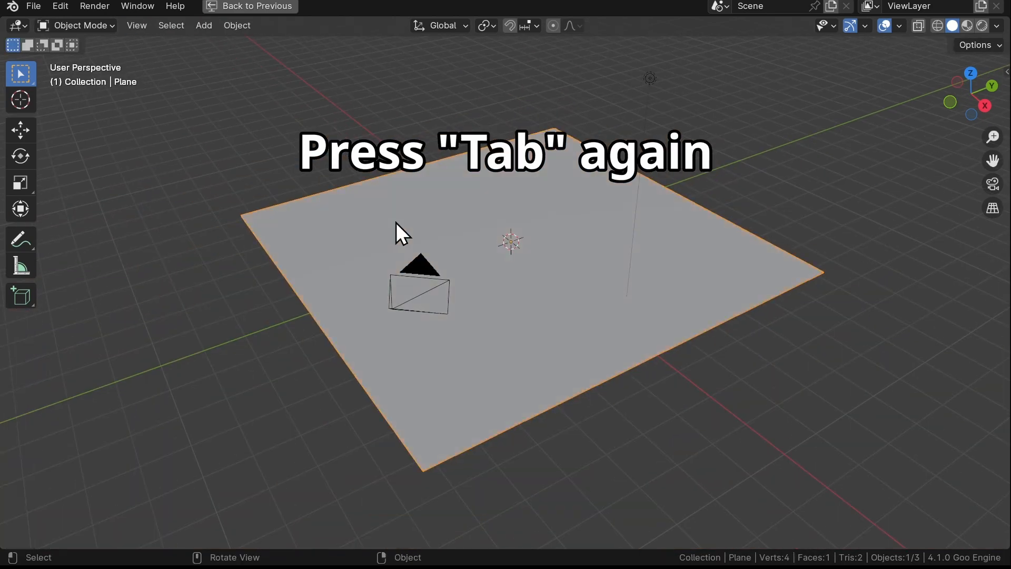
left_click(203, 26)
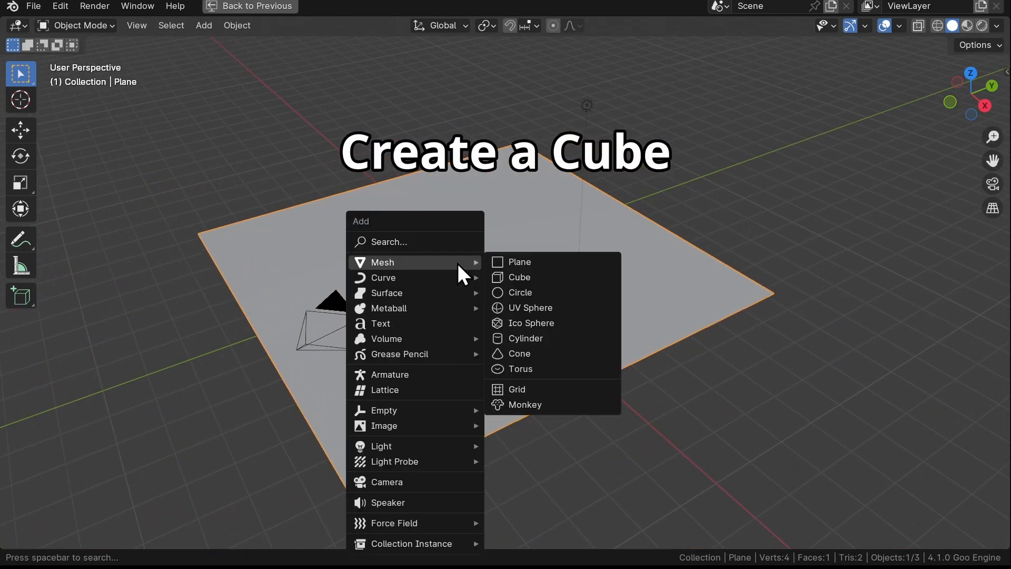
left_click(518, 277)
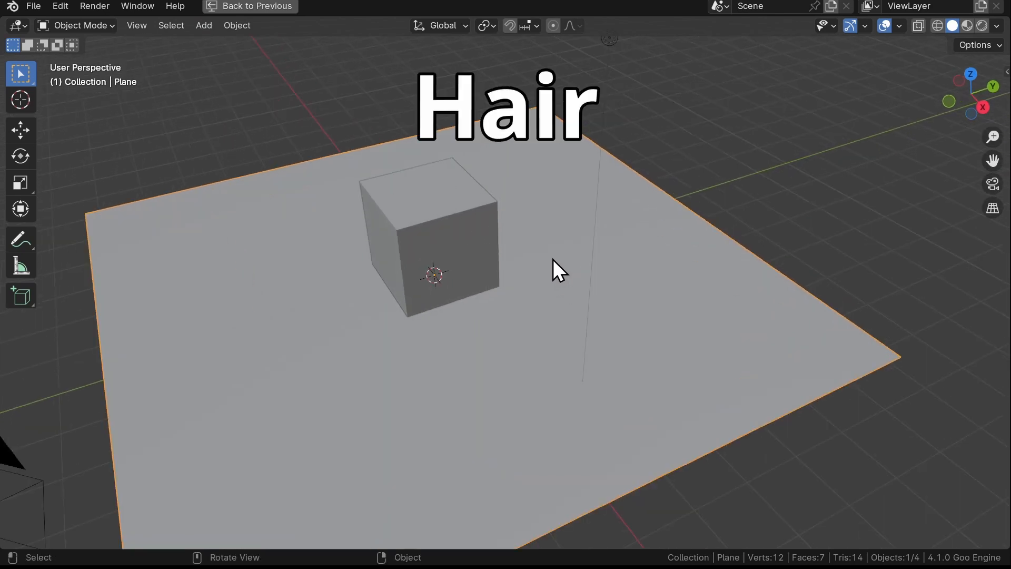
Add an Empty Hair curves object attached to the plane.
left_click(203, 26)
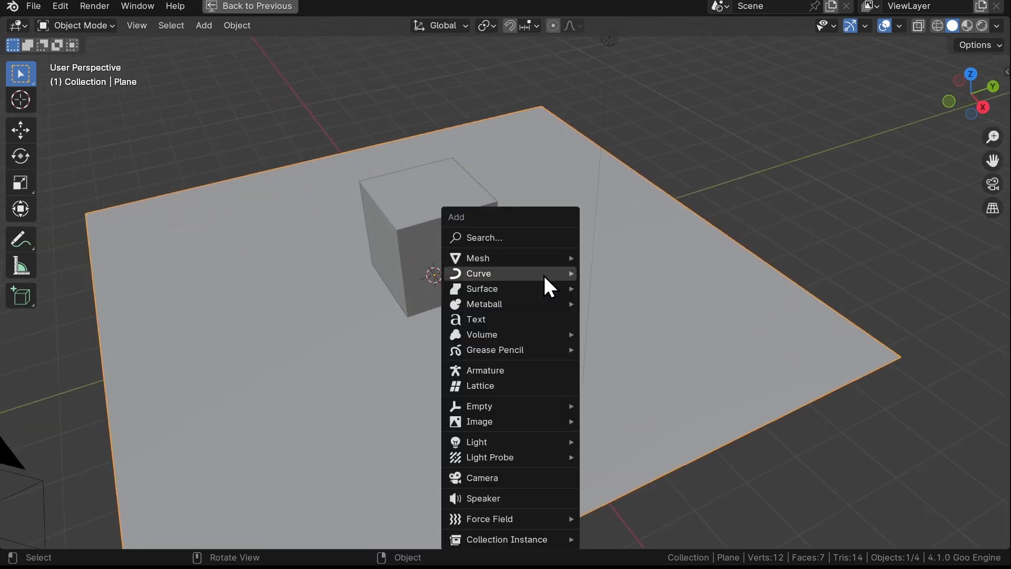
mouse_move(478, 273)
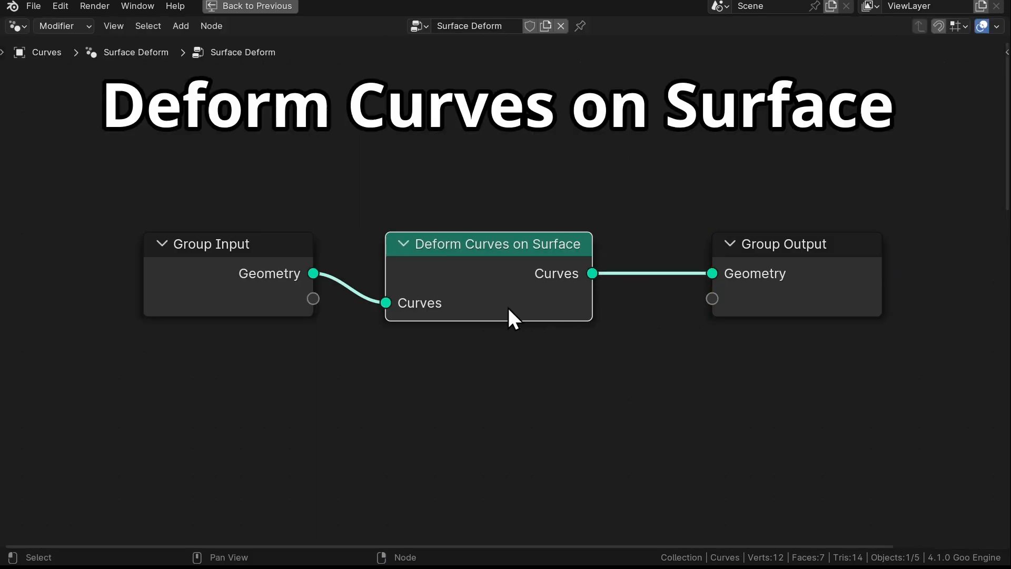
mouse_move(547, 345)
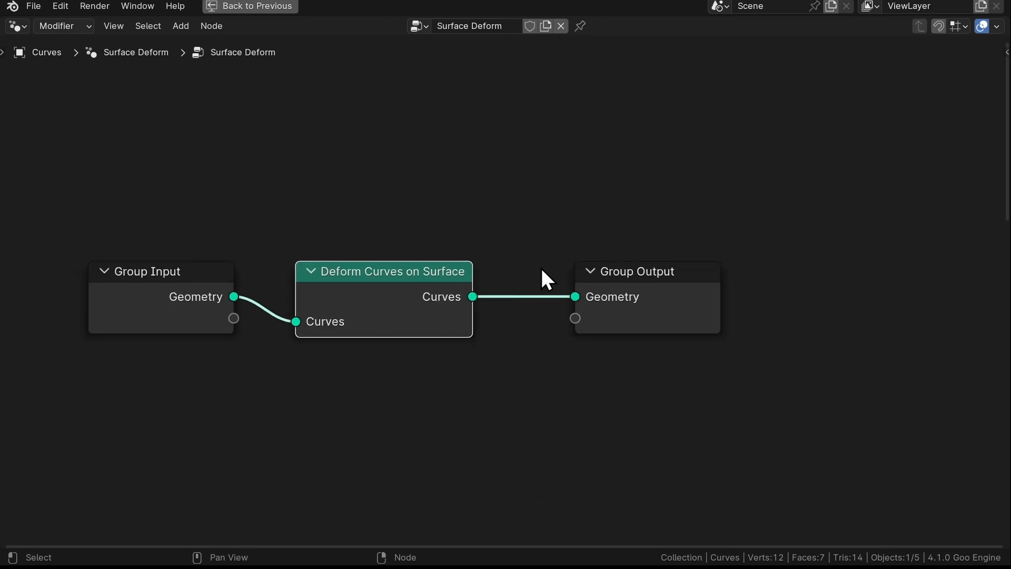
Render the generated hair curves as Strip shape and insert a Set Curve Radius node at 0.005 m.
left_click(250, 6)
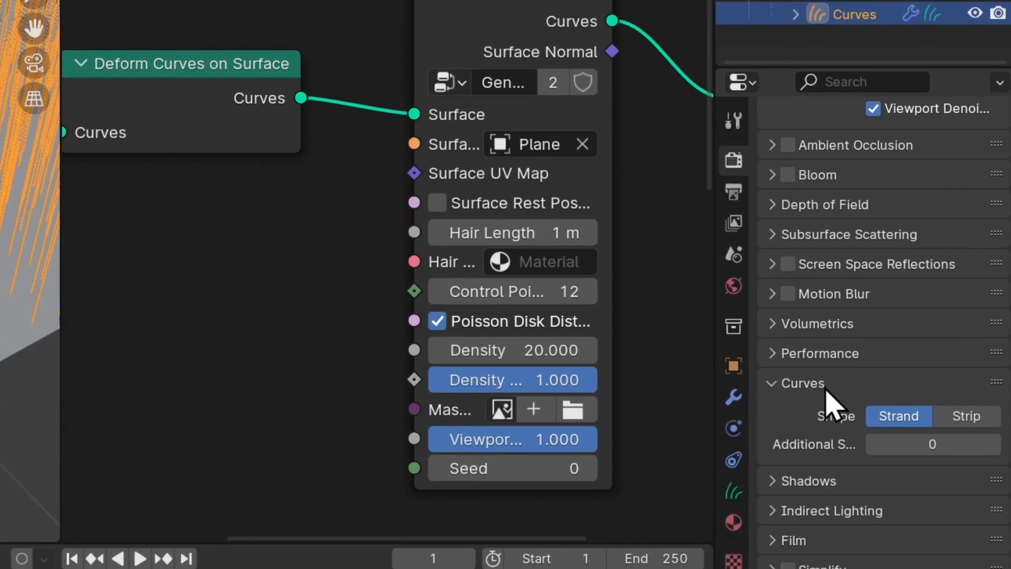
left_click(966, 416)
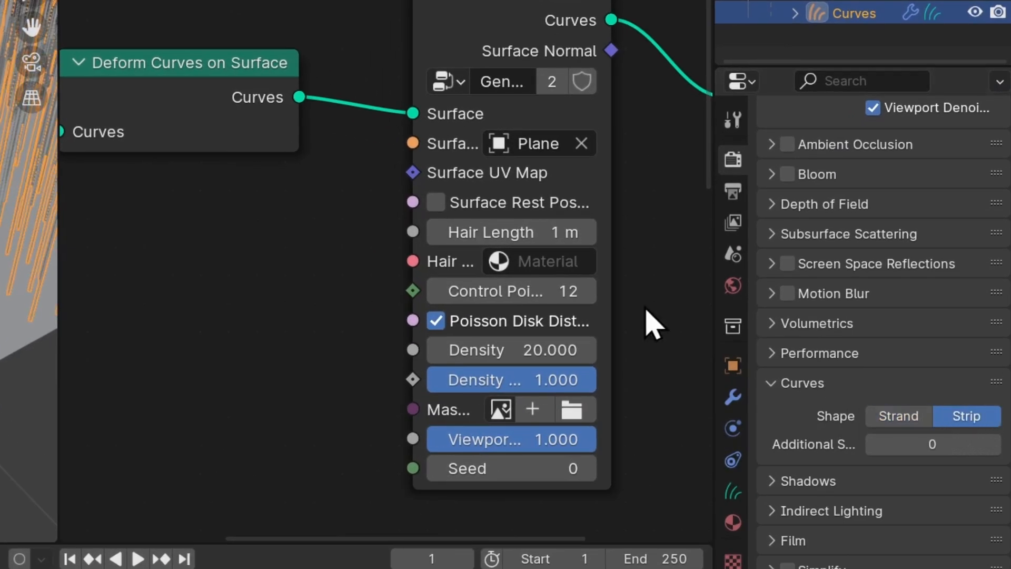
type("set")
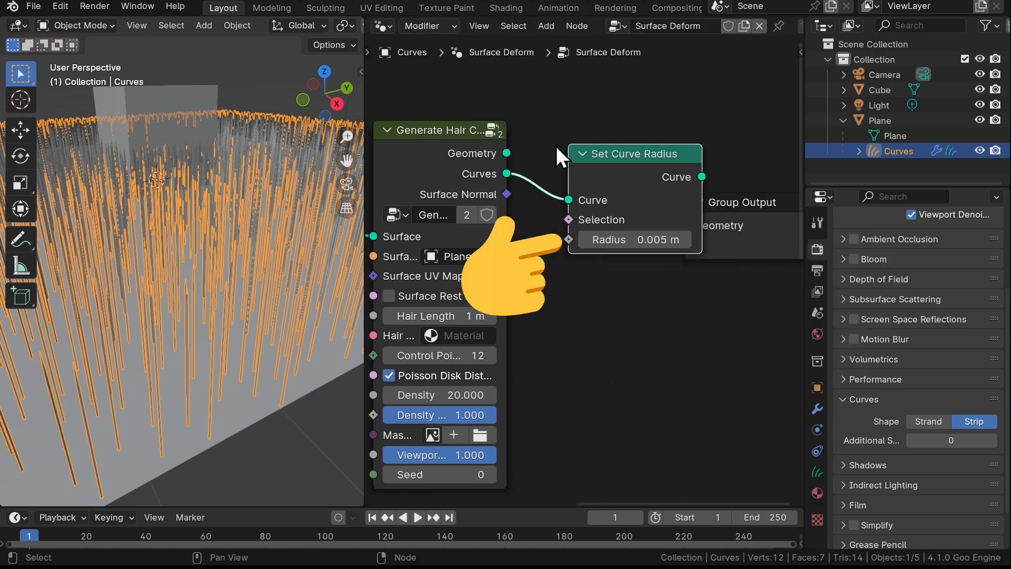
left_click_drag(634, 239, 648, 239)
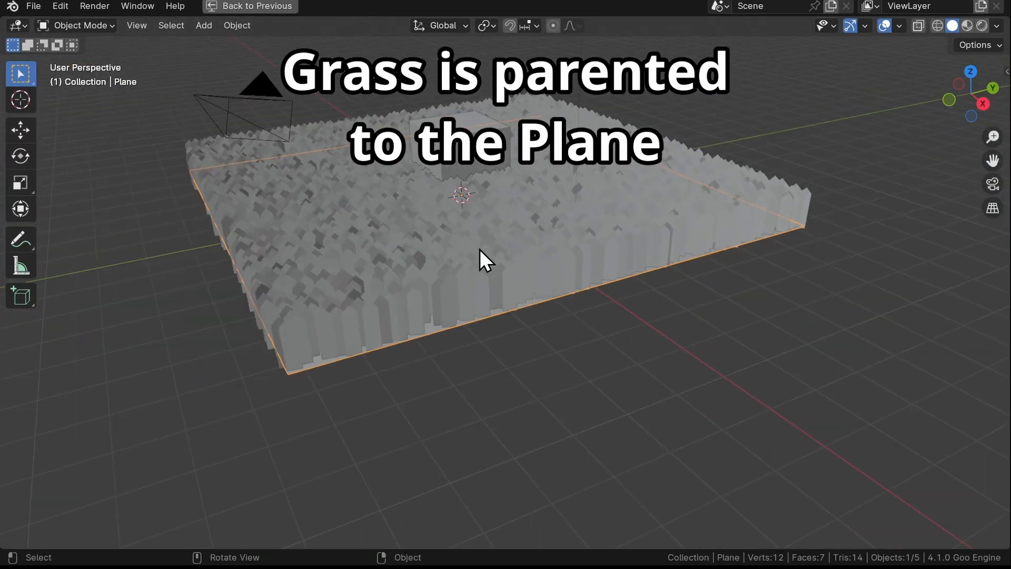
Add a NURBS path curve and inspect its control points in edit mode.
key("g")
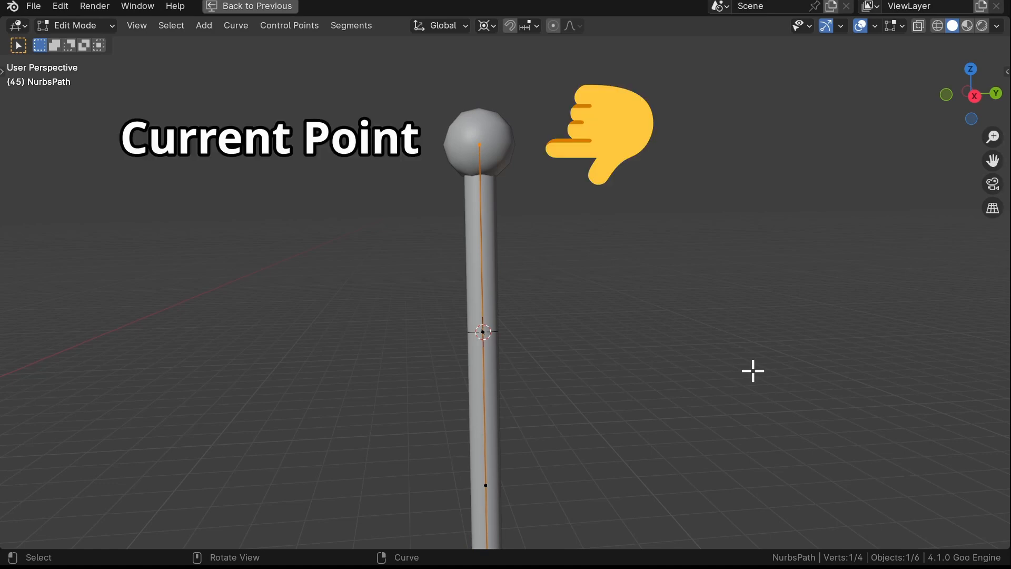
Add an Offset Point in Curve node with Offset -1 to the hair tree.
key("r")
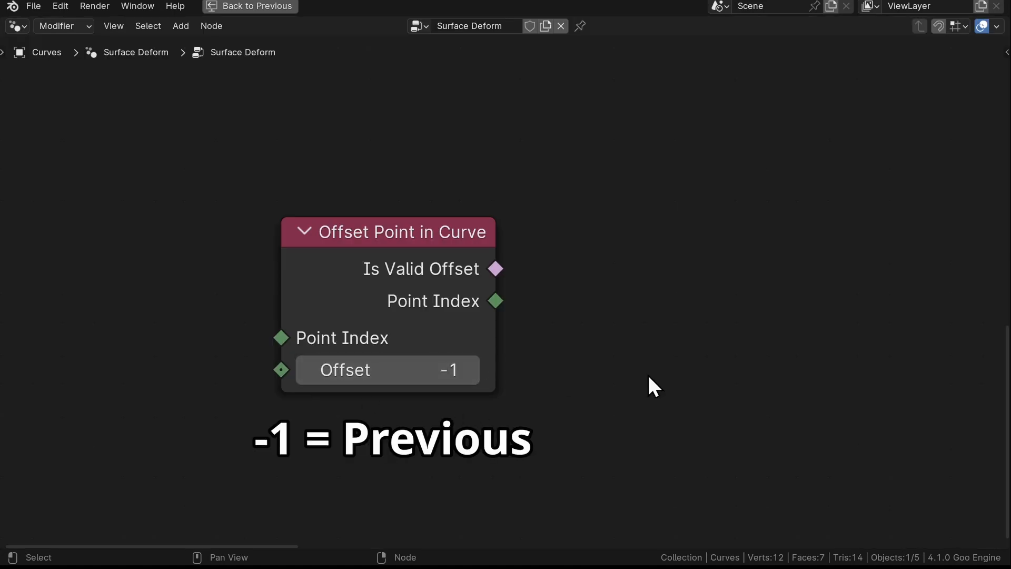
Add Switch and Vector Math Subtract nodes for the previous-point position difference.
type("swi")
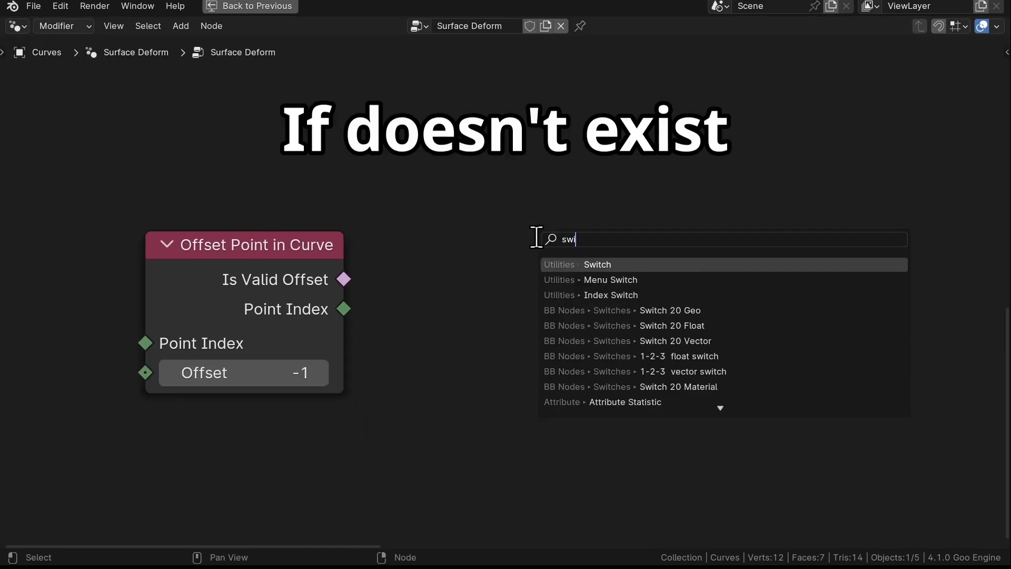
left_click(595, 264)
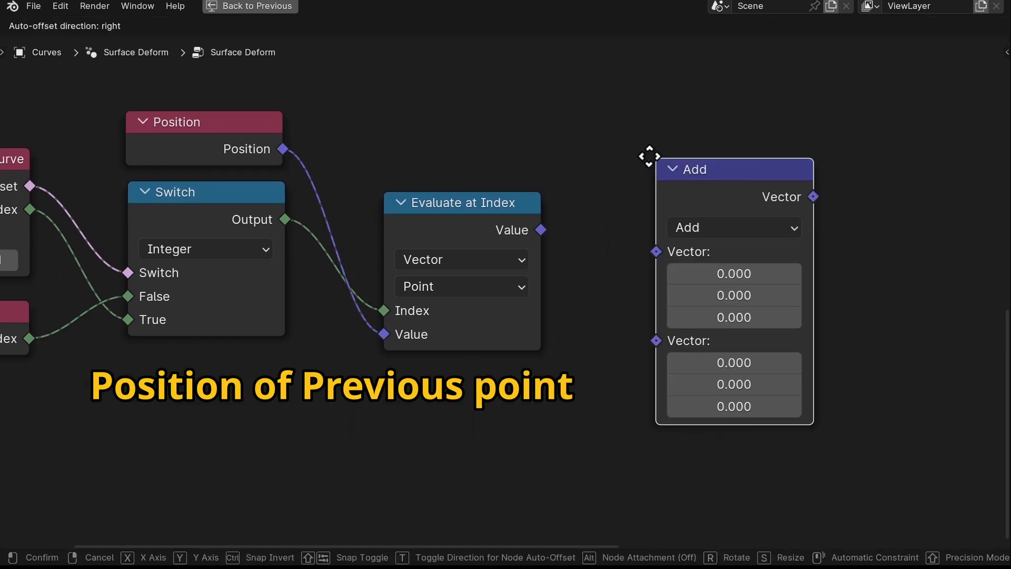
left_click(544, 274)
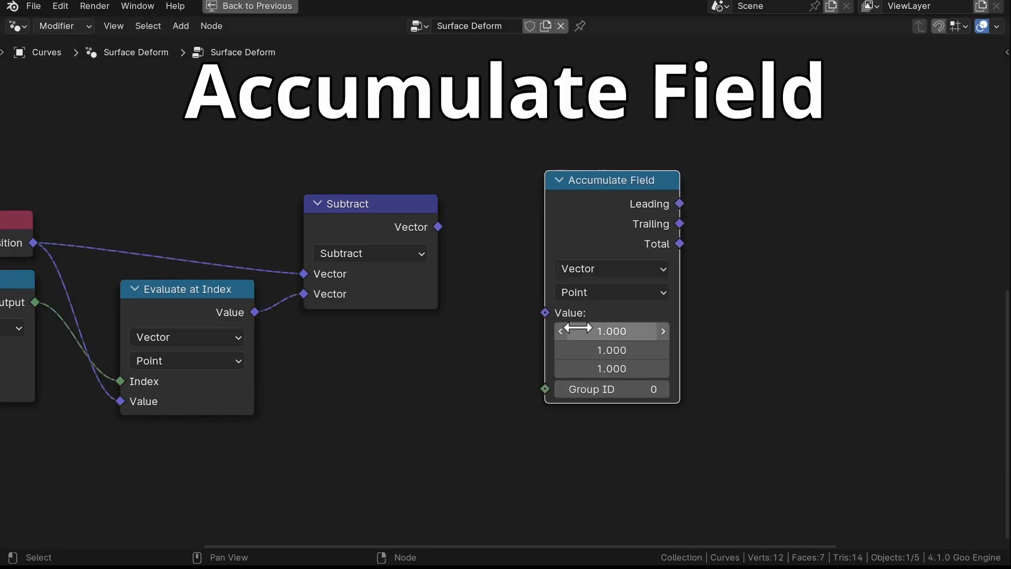
Wire the Subtract vector output into the Accumulate Field Value input.
left_click_drag(611, 180, 564, 197)
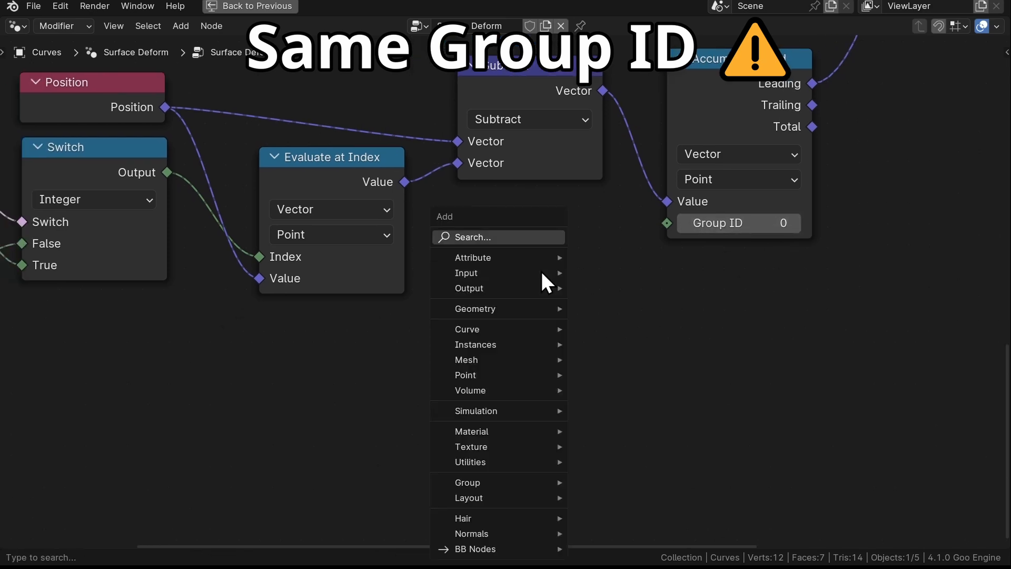
Add an Index node evaluated on the Spline domain as the Accumulate Field Group ID.
type("index")
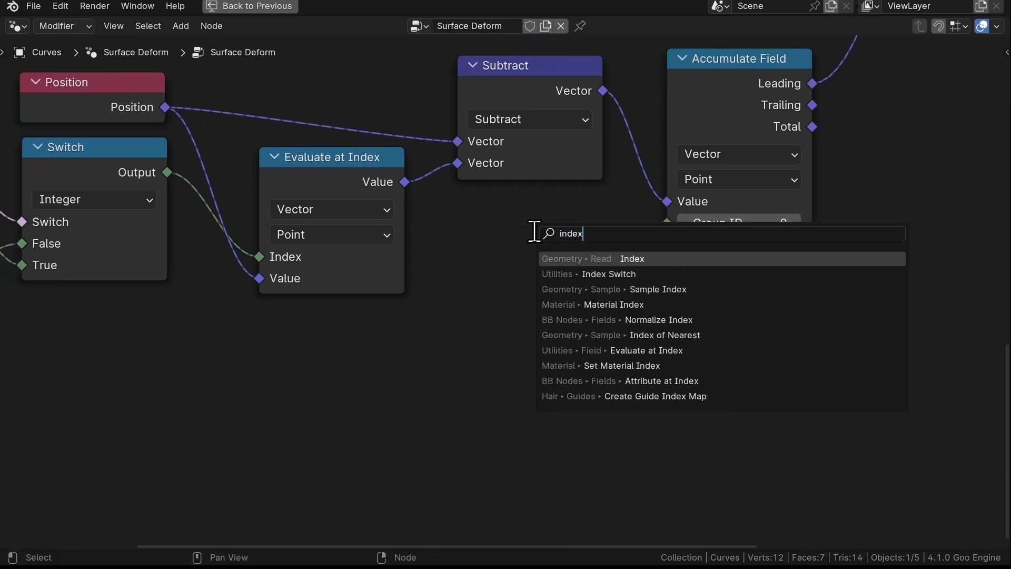
left_click(631, 259)
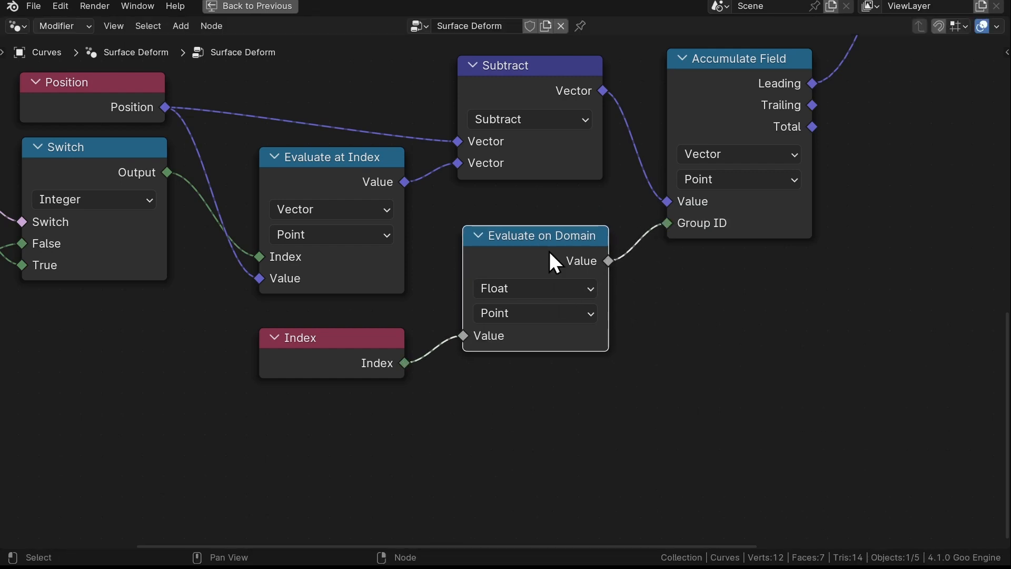
left_click(534, 312)
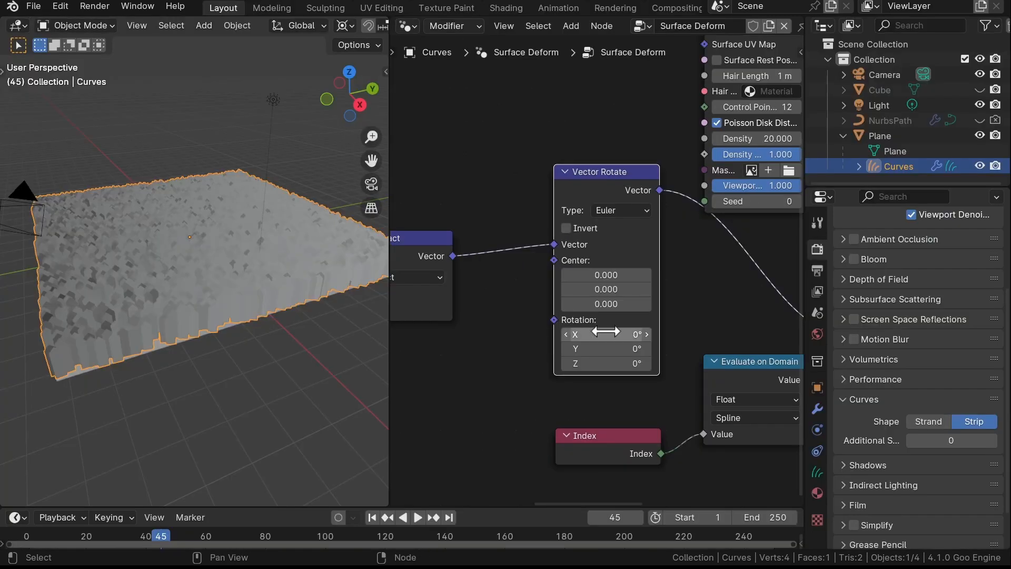
Place an Align Euler to Vector node beside the Vector Rotate node in the Surface Deform tree.
left_click_drag(607, 334, 586, 334)
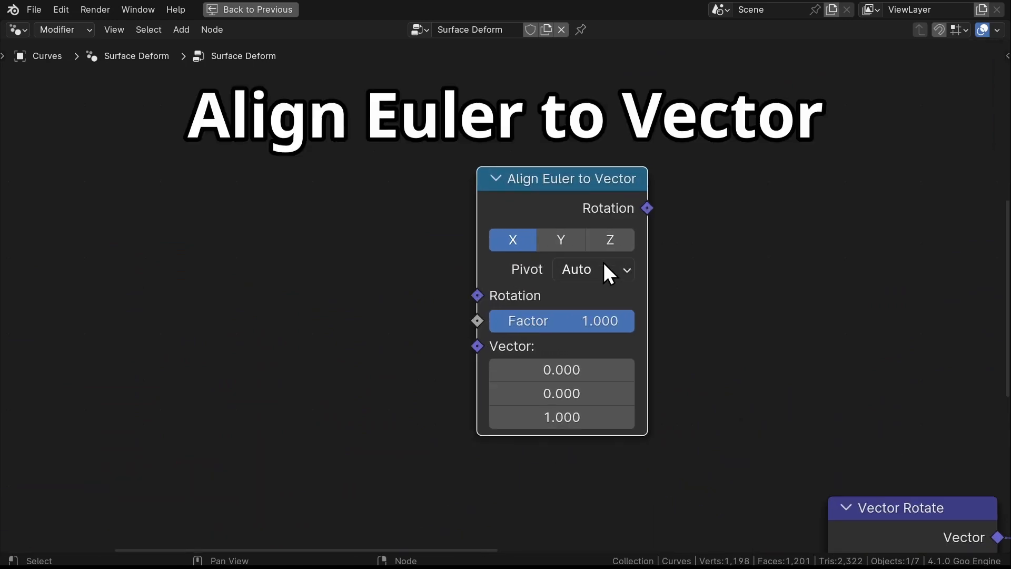
mouse_move(593, 283)
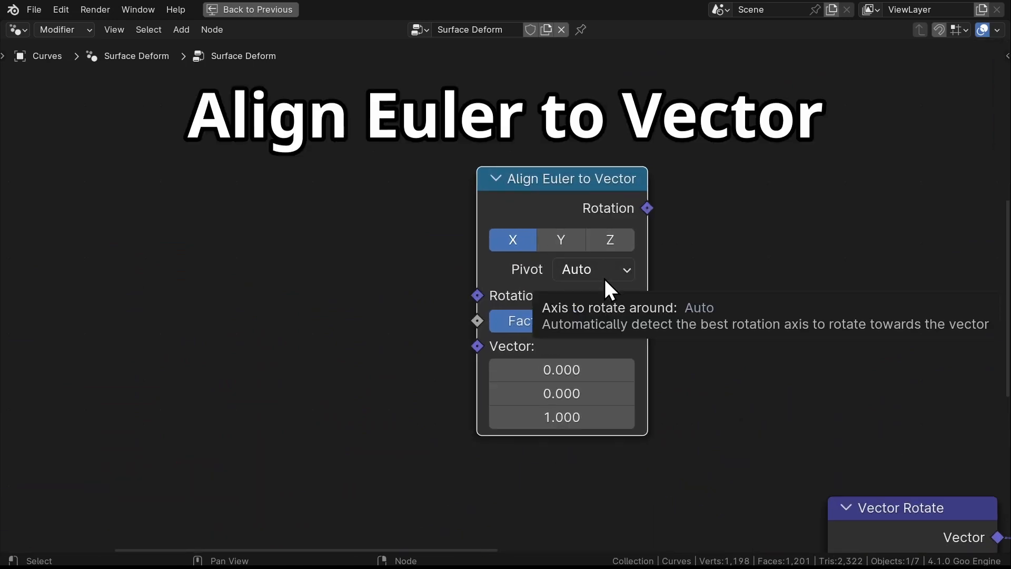
Set the Align Euler to Vector axis to Z and adjust the target vector's X value.
left_click(609, 239)
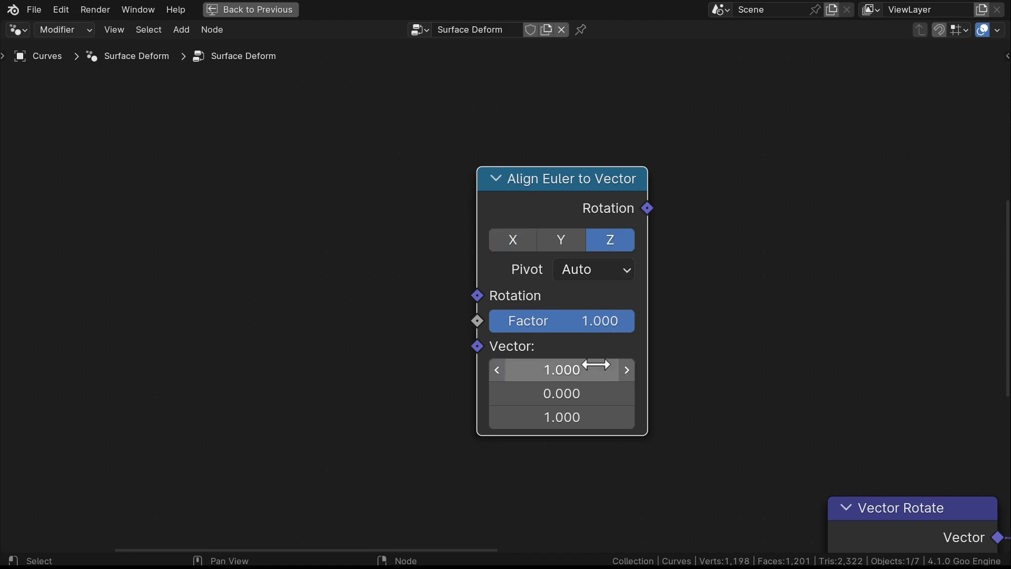
double_click(560, 417)
type("mix")
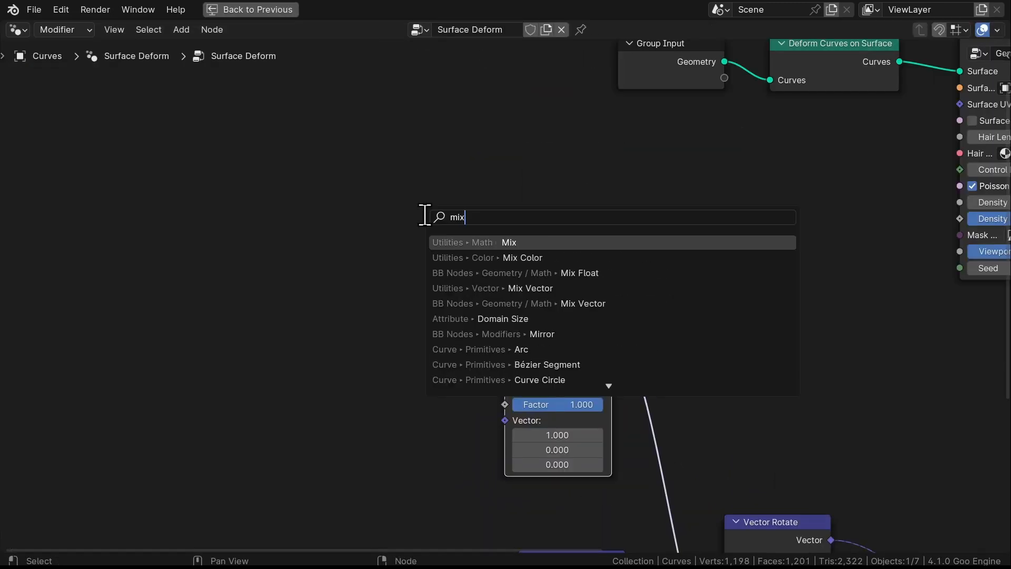
Add a rotation Mix node whose Factor is driven by the Spline Parameter Factor.
left_click(508, 242)
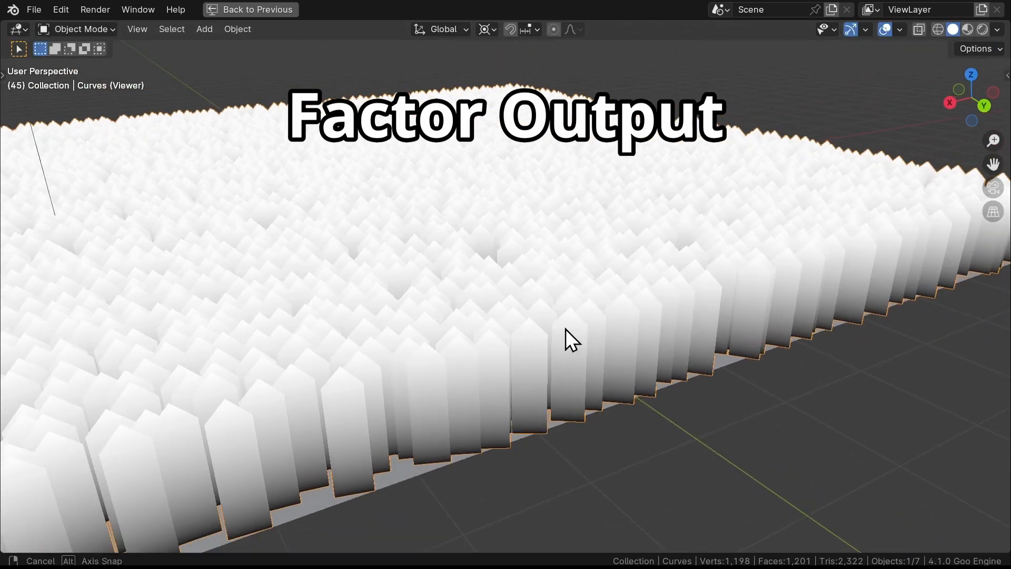
left_click_drag(570, 340, 519, 322)
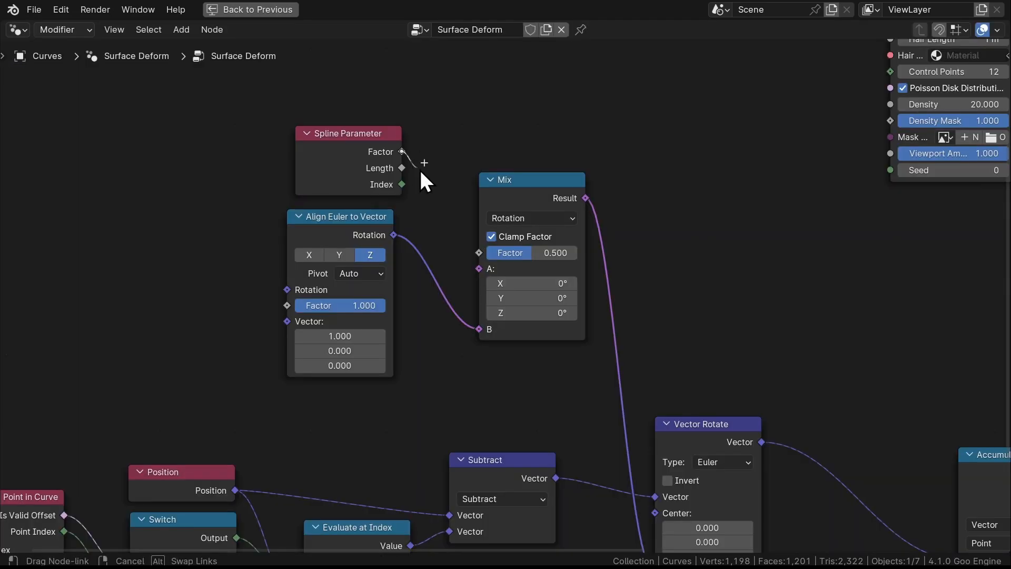
left_click(223, 11)
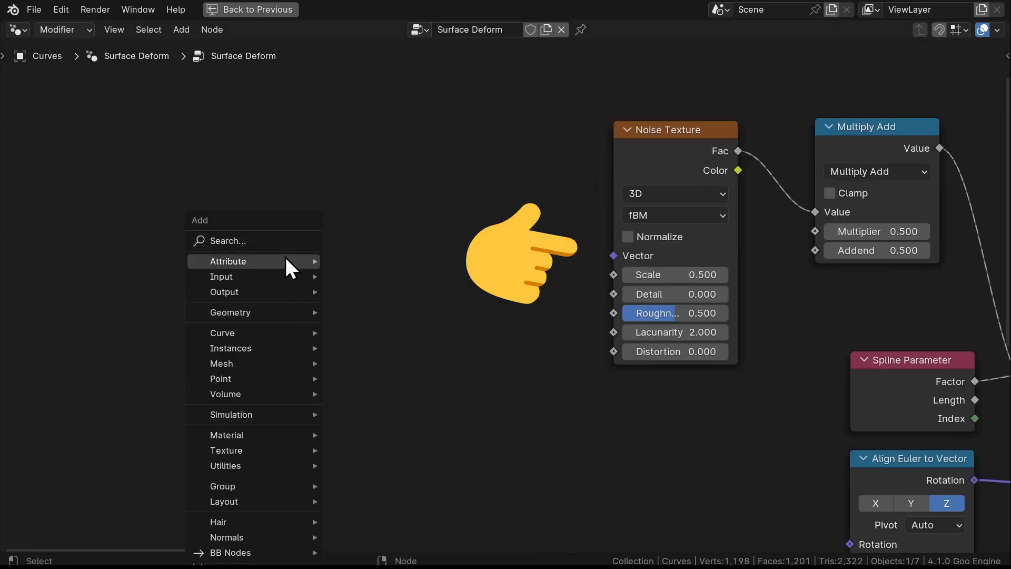
Multiply Scene Time by -5 and add it through Combine XYZ X to the Curve Root position.
type("curve")
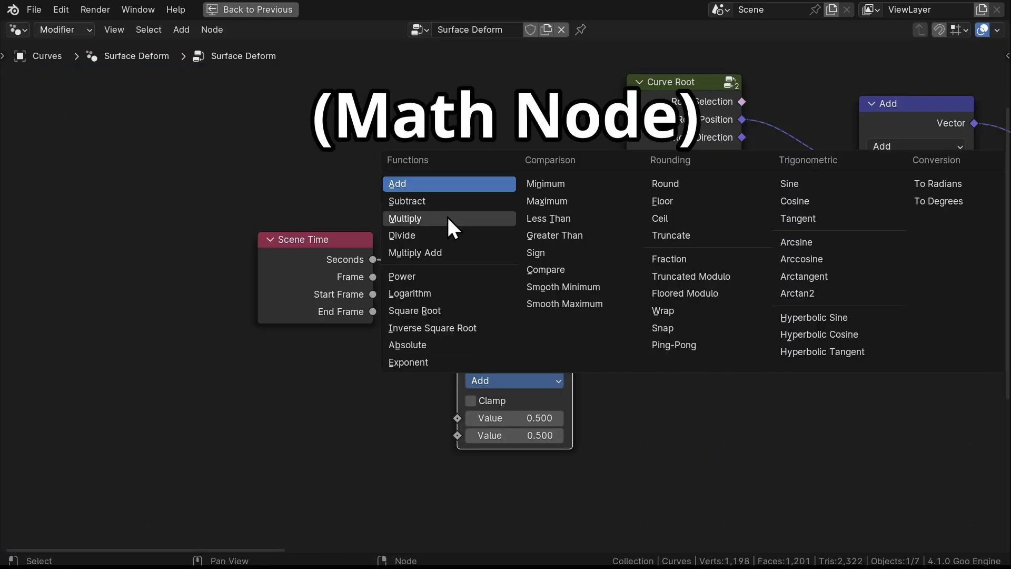
left_click(404, 218)
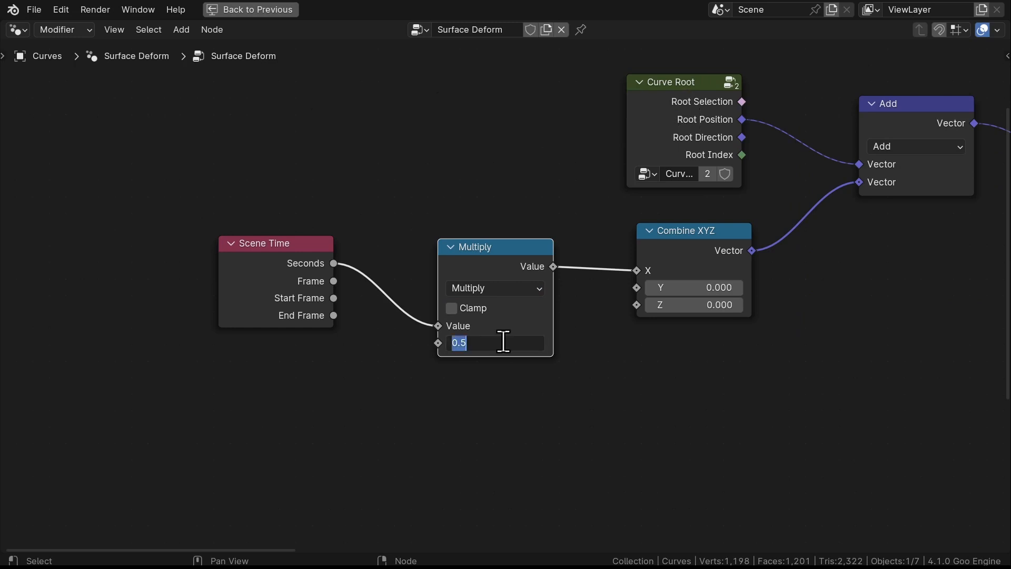
type("-5.000")
type("rotate r")
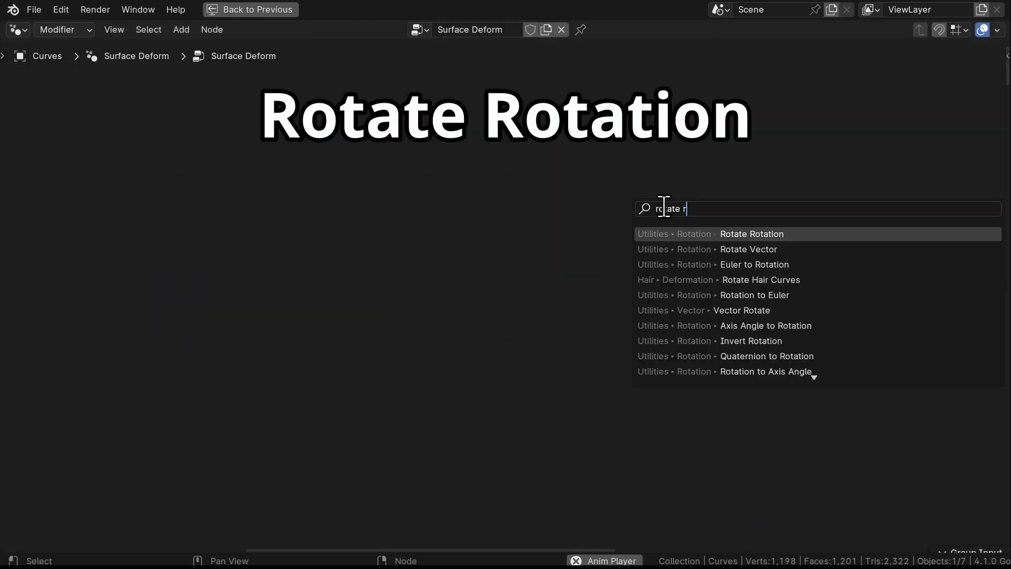
Add a Rotate Rotation node into the blade rotation chain.
left_click(750, 234)
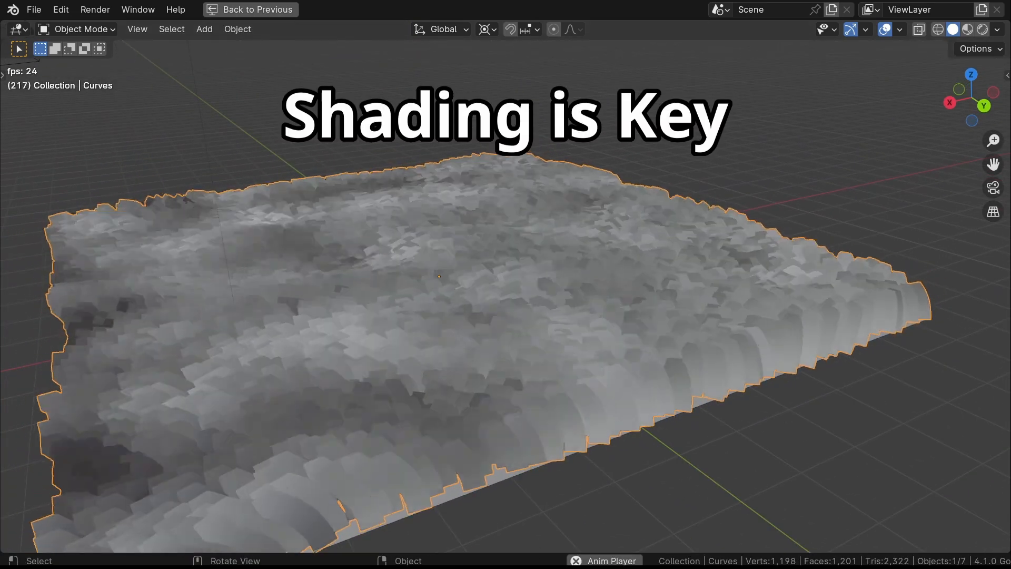
Play the swaying grass, then switch the editor to an empty Shader Editor.
left_click(250, 10)
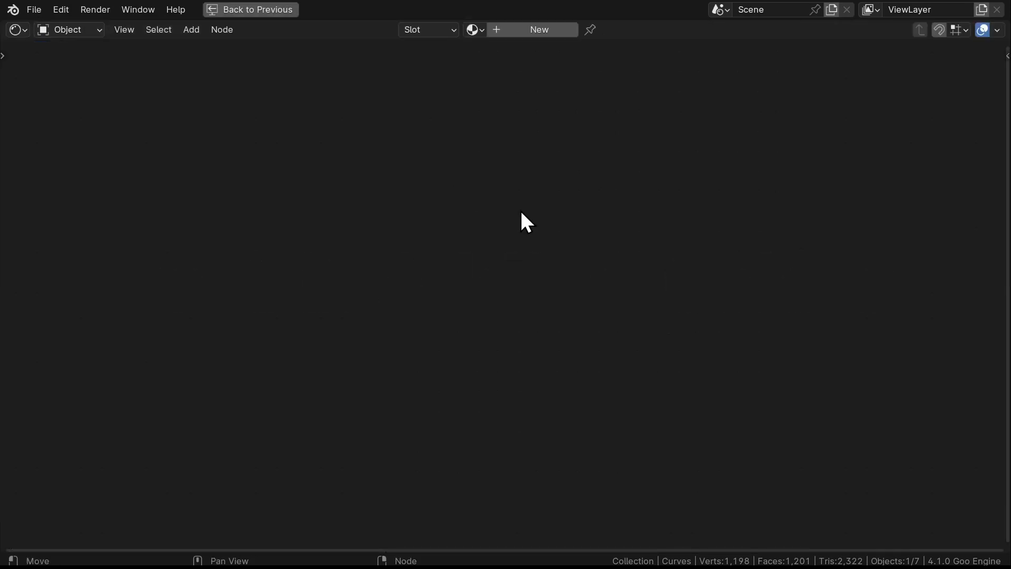
Create a new material and assign it to the grass curves.
left_click(539, 30)
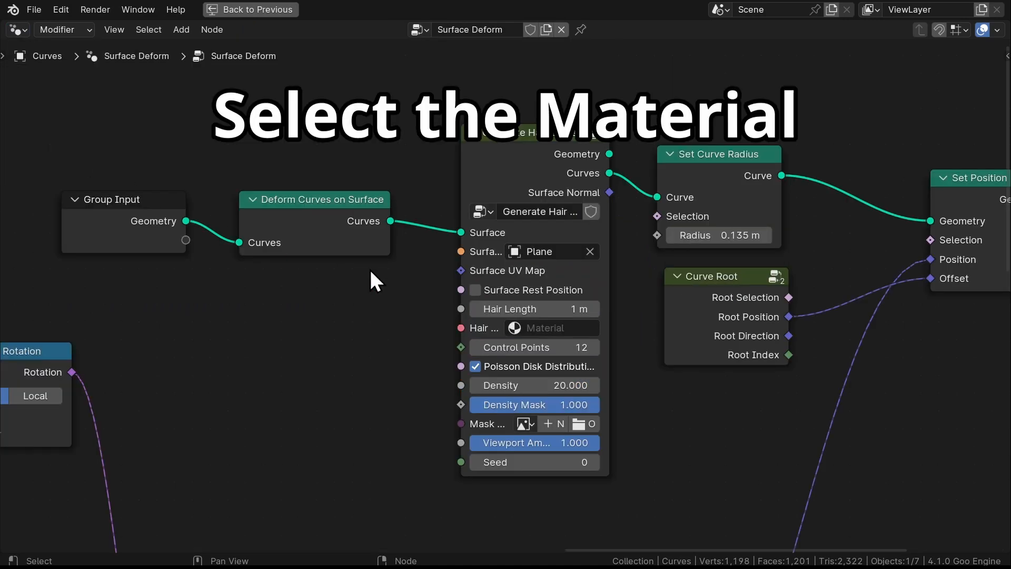
left_click(546, 327)
type("diffuse")
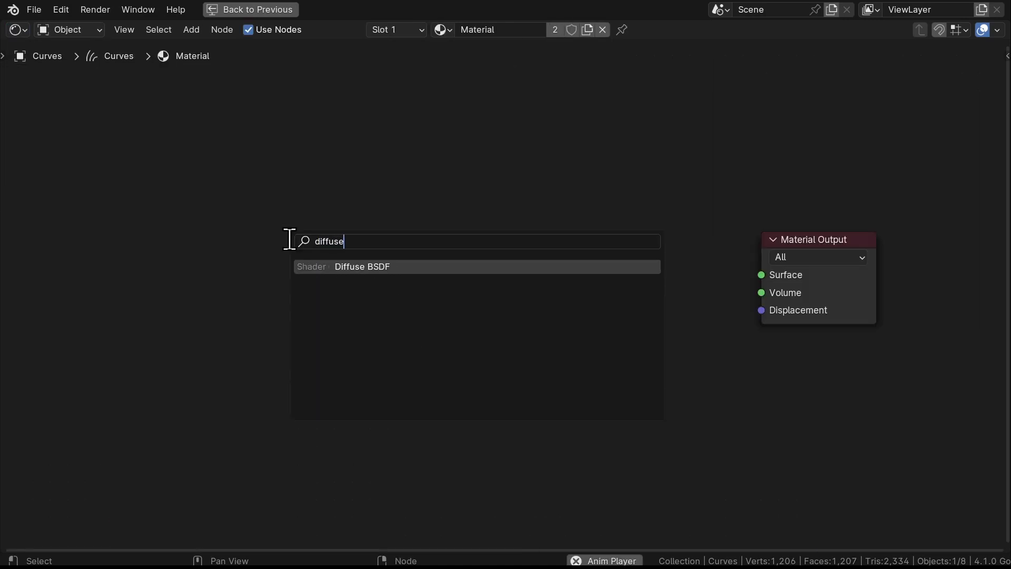
Add a Diffuse BSDF fed by a Normal node, with Shader to RGB and noise Color Ramp into a Mix.
left_click(361, 267)
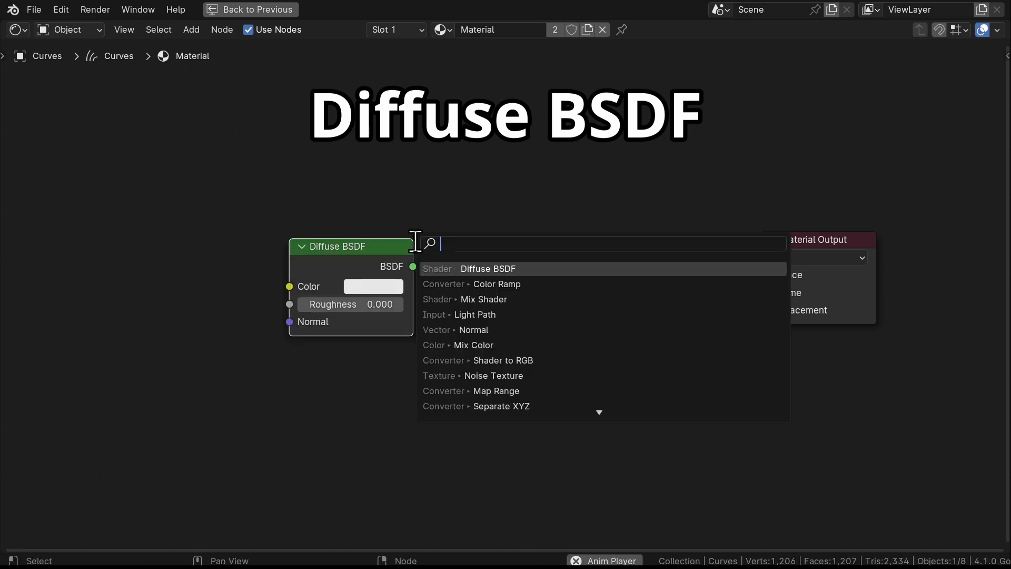
left_click(504, 360)
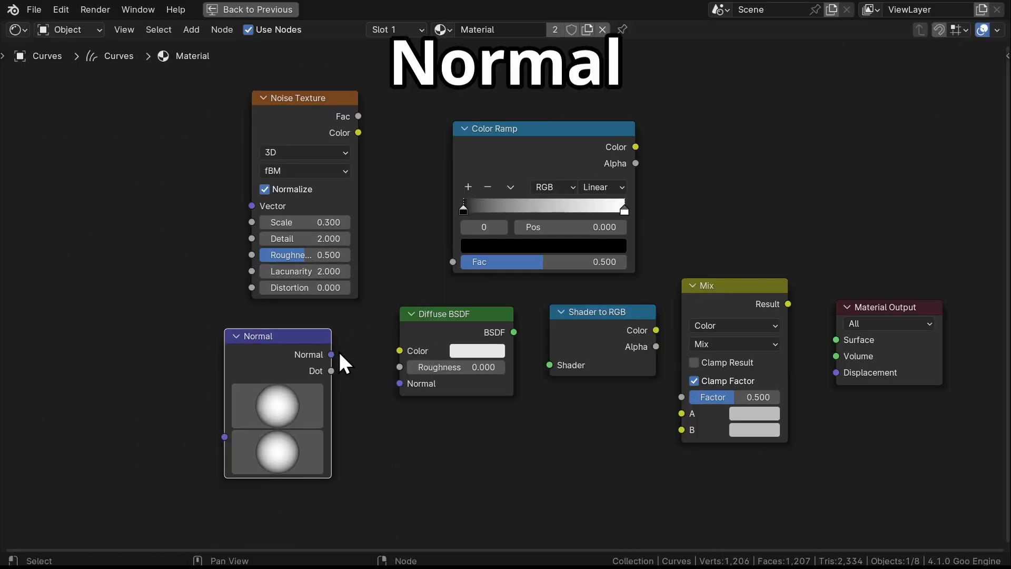
left_click_drag(331, 353, 399, 384)
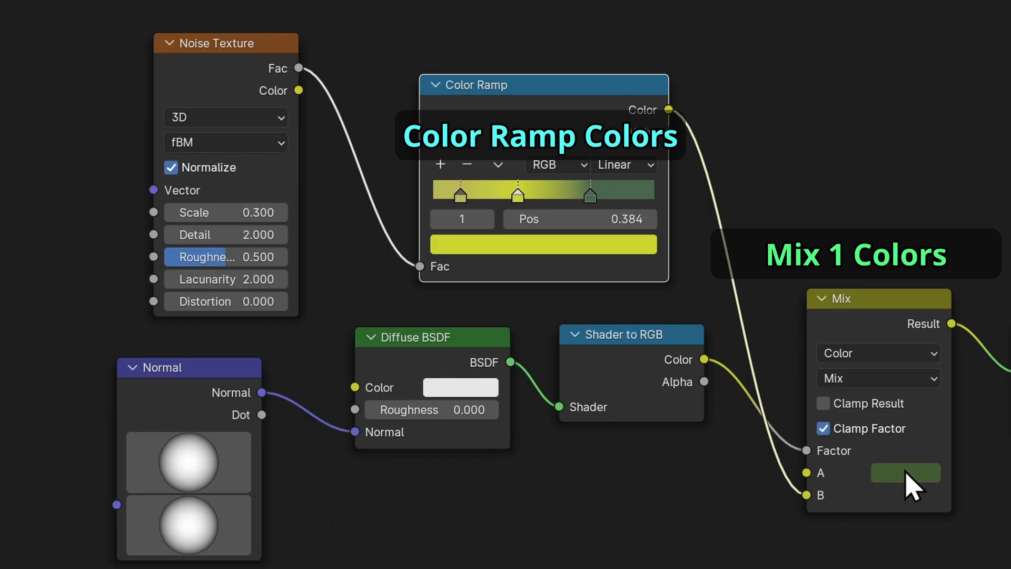
mouse_move(802, 474)
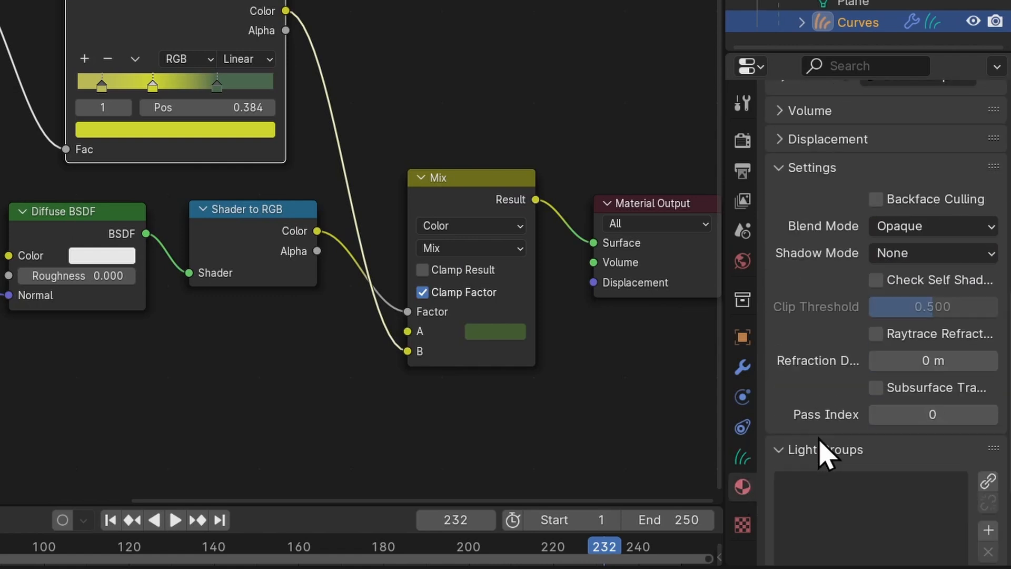
Set the grass material's Shadow Mode to None in Material Settings.
left_click(932, 252)
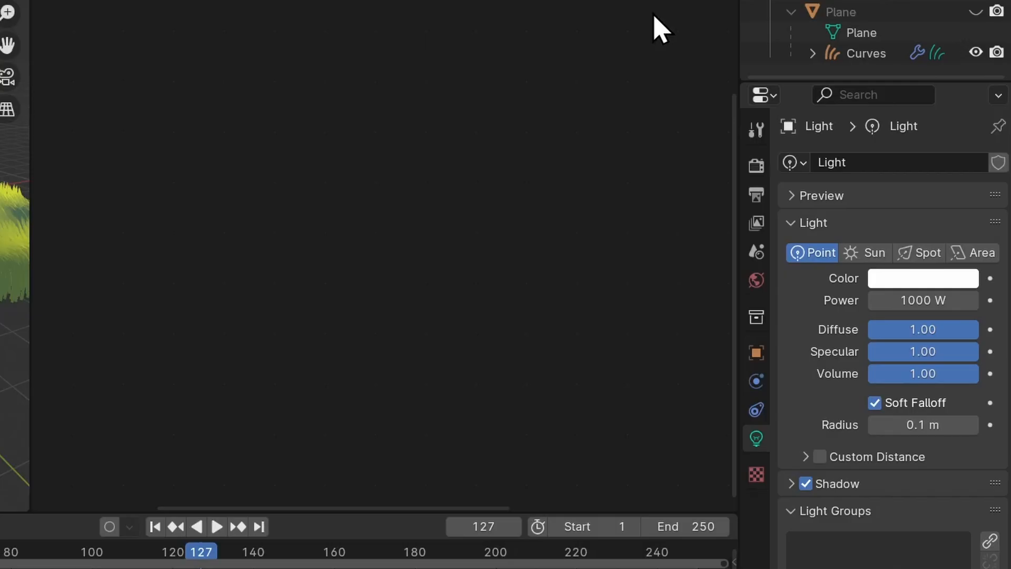
left_click(865, 252)
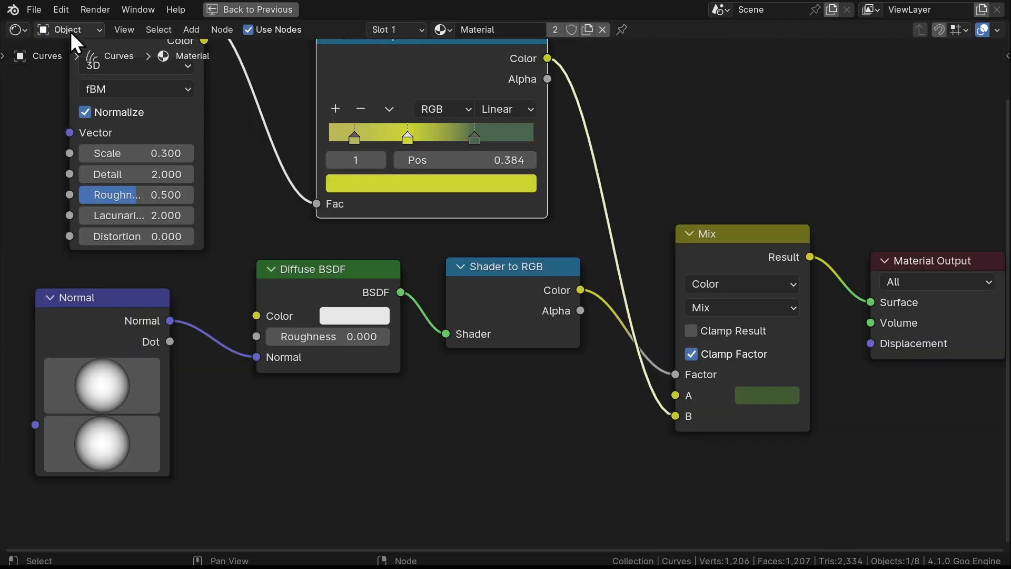
Set Color Management's View Transform to Standard in Render Properties.
left_click(69, 29)
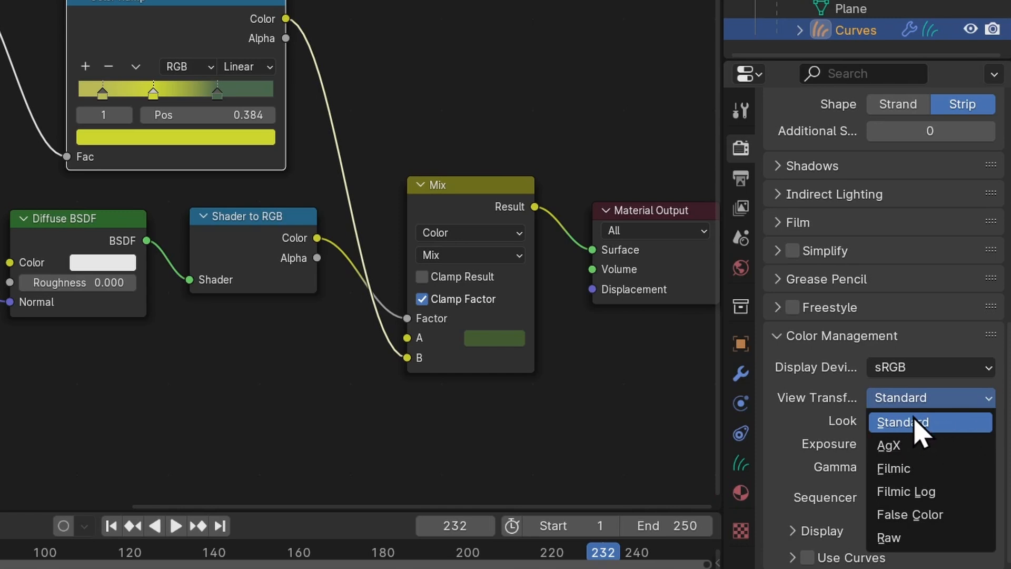
left_click(901, 421)
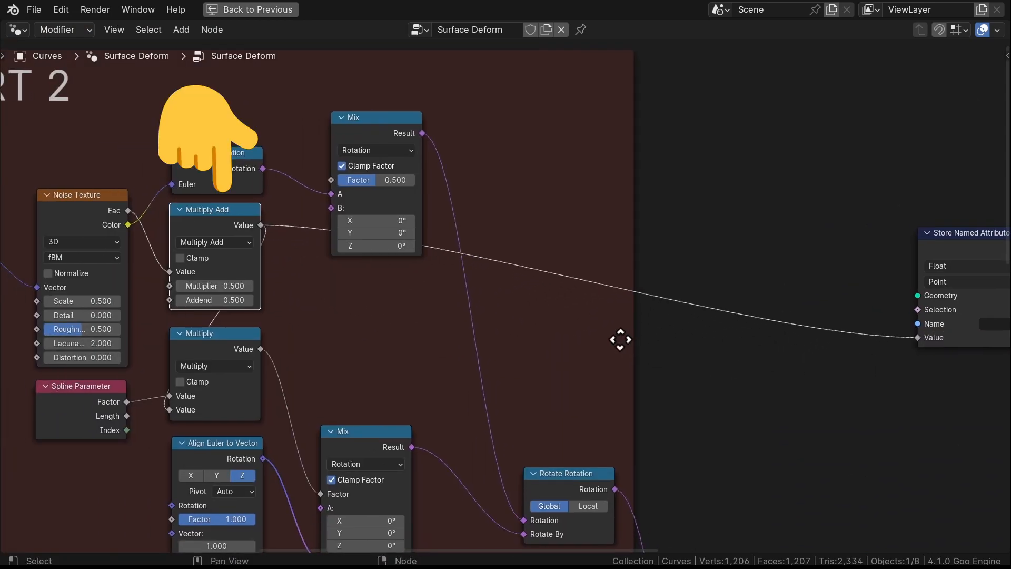
Store the Multiply Add wind noise as a Float attribute named 'wind'.
type("w")
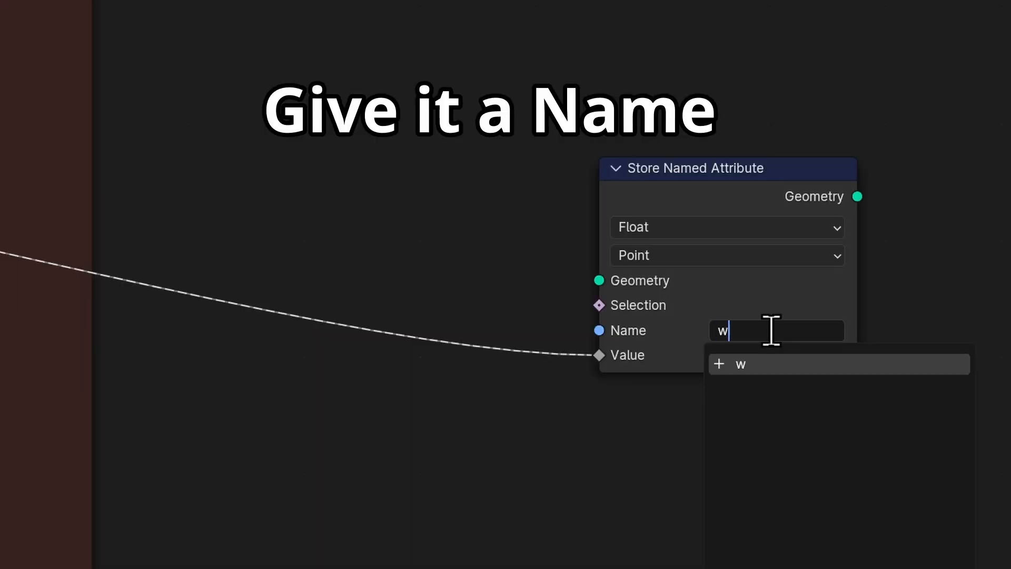
type("ind")
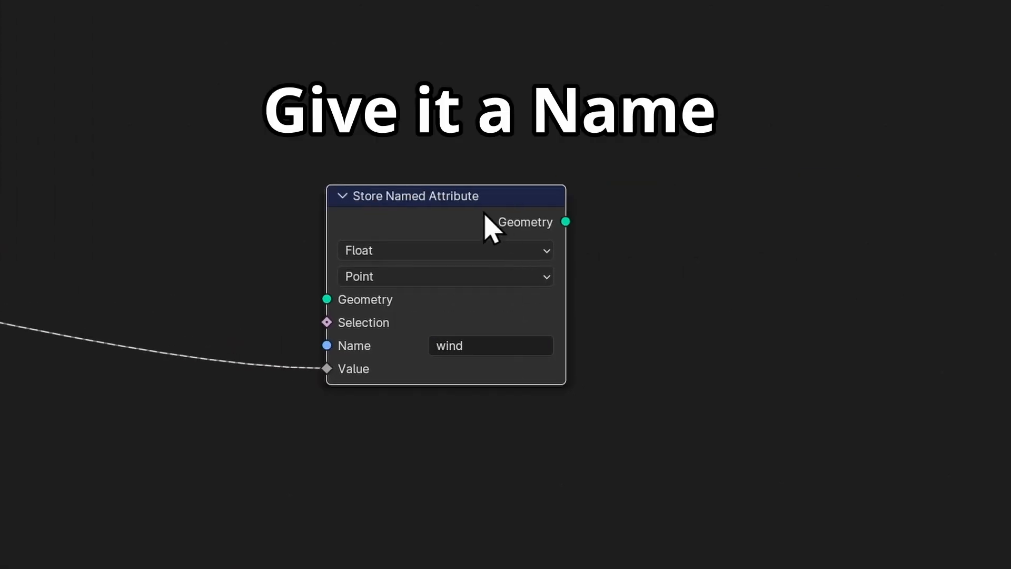
Store a per-spline Random Value vector as attribute 'random' and adjust its minimum values.
type("r")
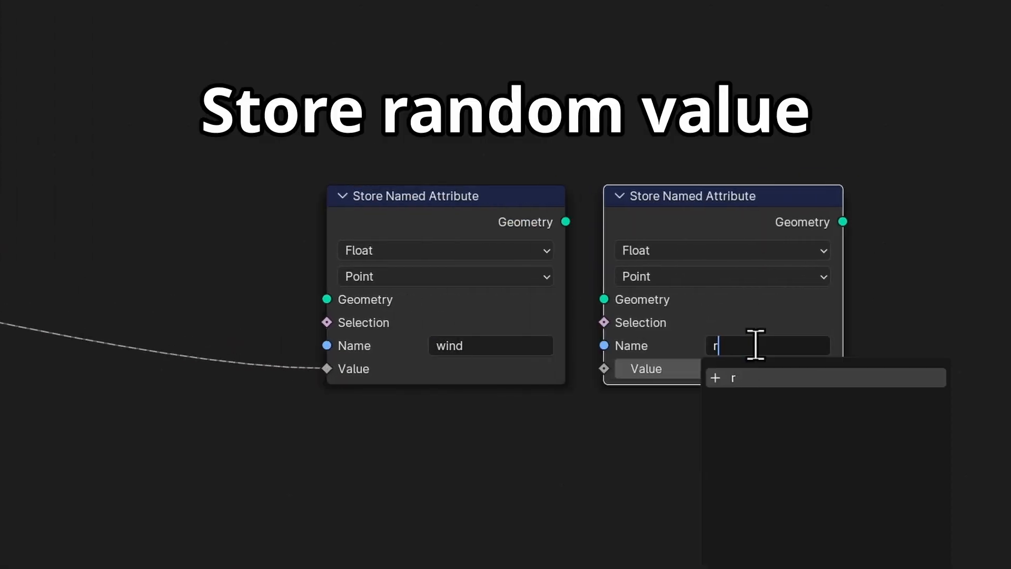
left_click(720, 276)
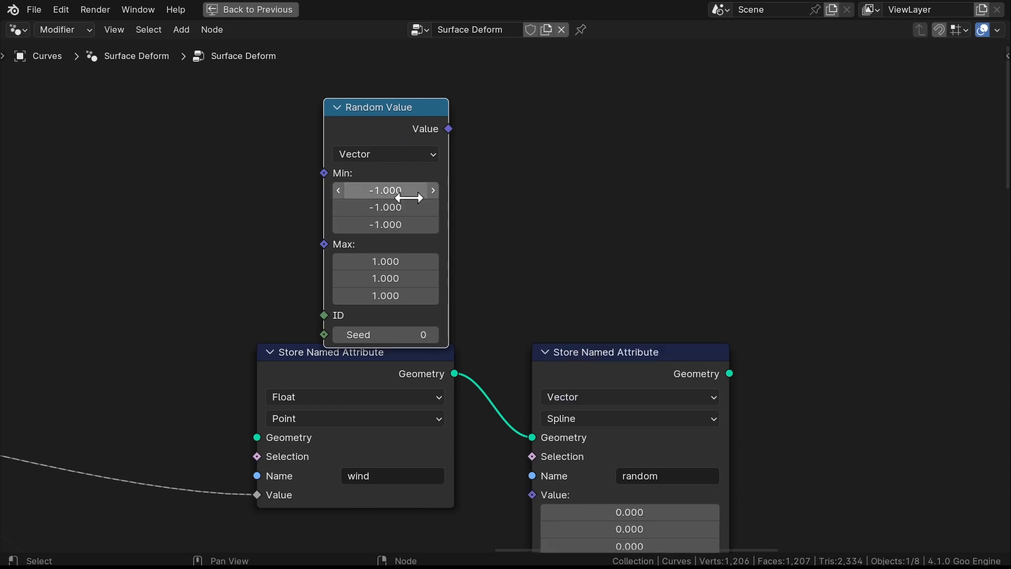
left_click_drag(453, 128, 529, 495)
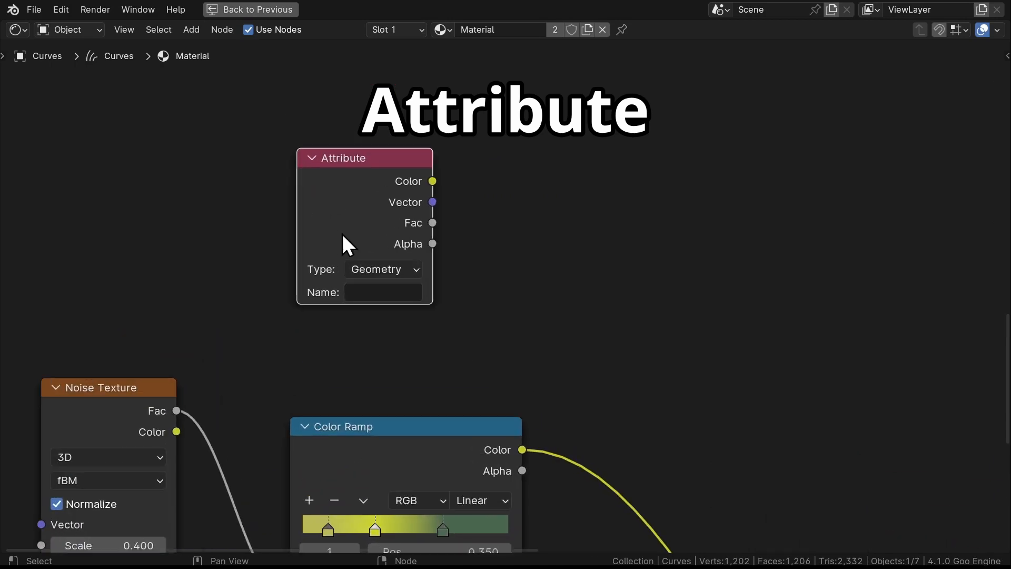
Read the attribute in the material and split it with a Separate XYZ node.
type("wind")
type("hue ")
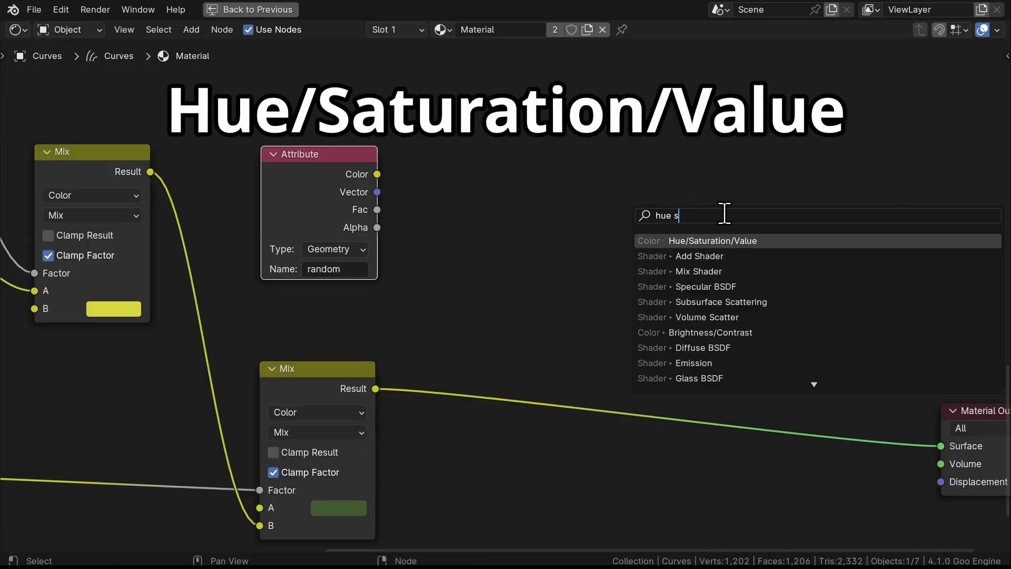
type("separ")
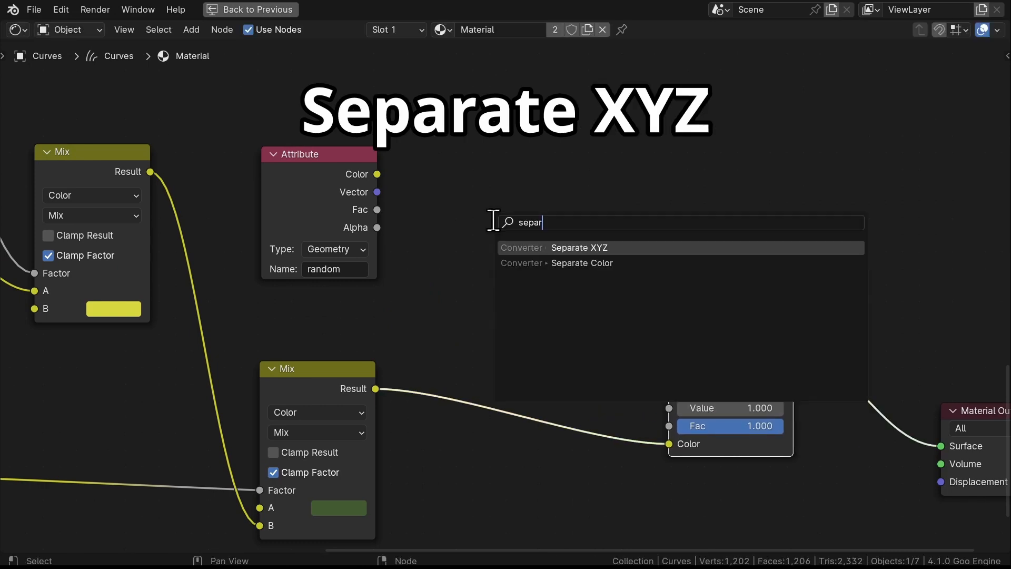
left_click(578, 248)
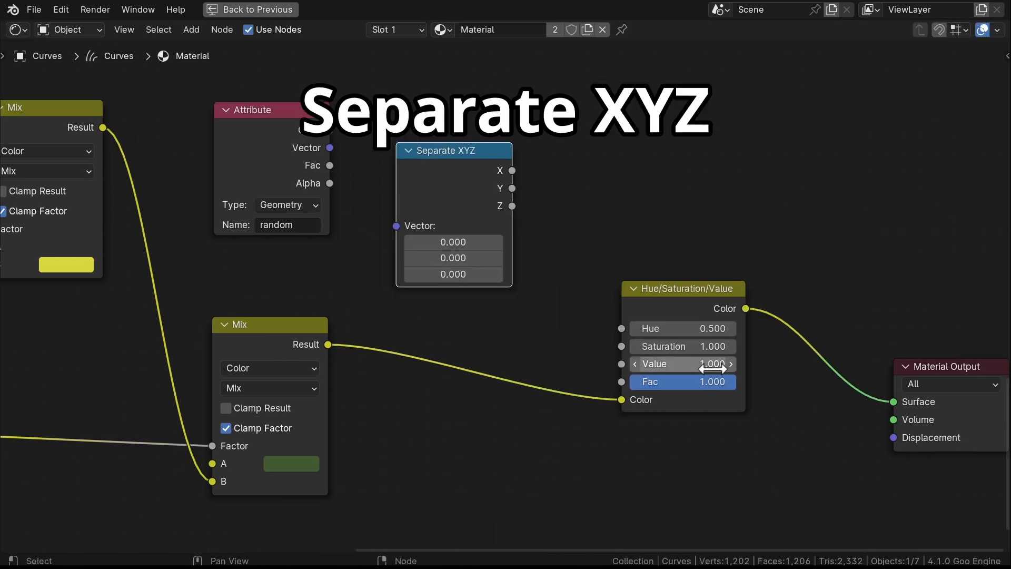
Drive a Hue/Saturation/Value node's Value from Z and lower its blend factor.
left_click_drag(729, 363, 683, 381)
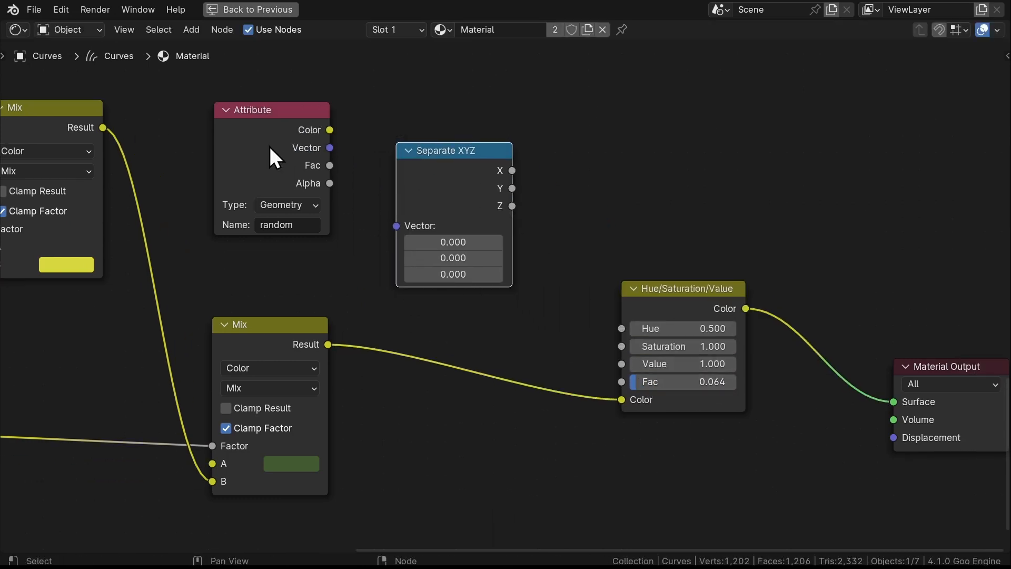
left_click(251, 9)
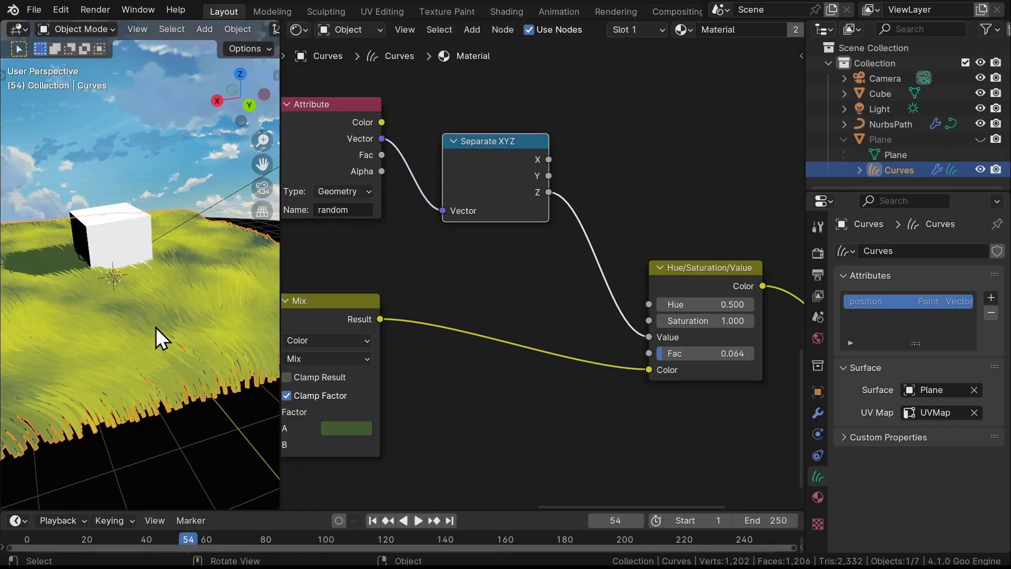